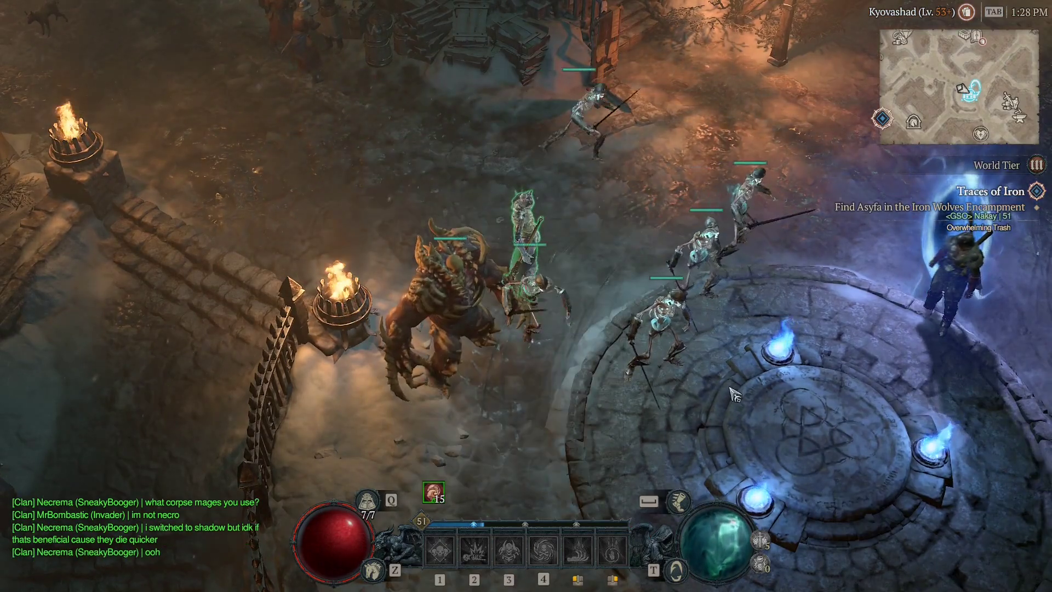
Bring up the game menu and enter the Options screen at Graphics
key(Escape)
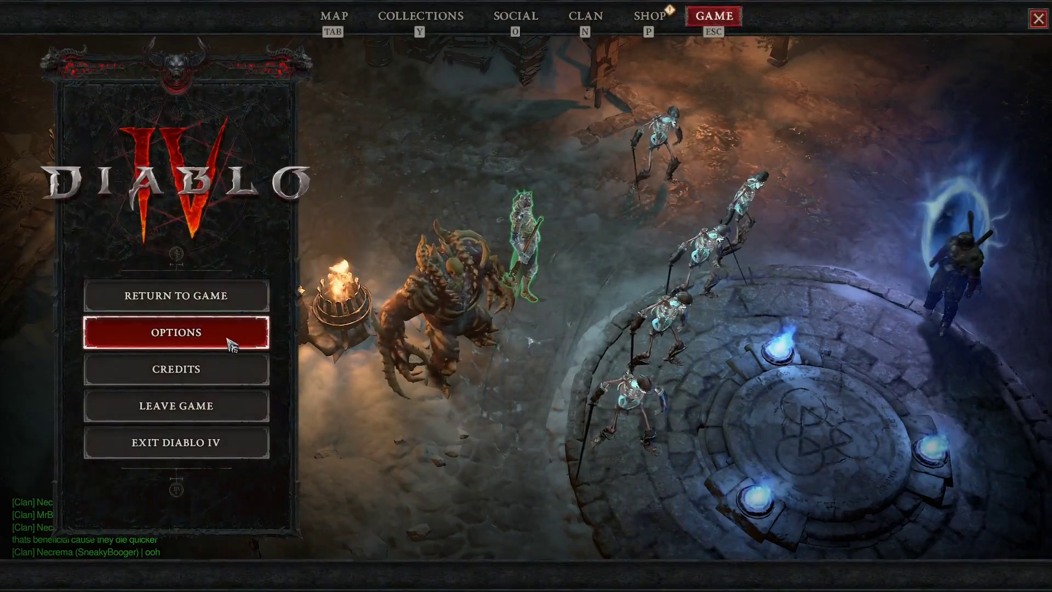
click(175, 332)
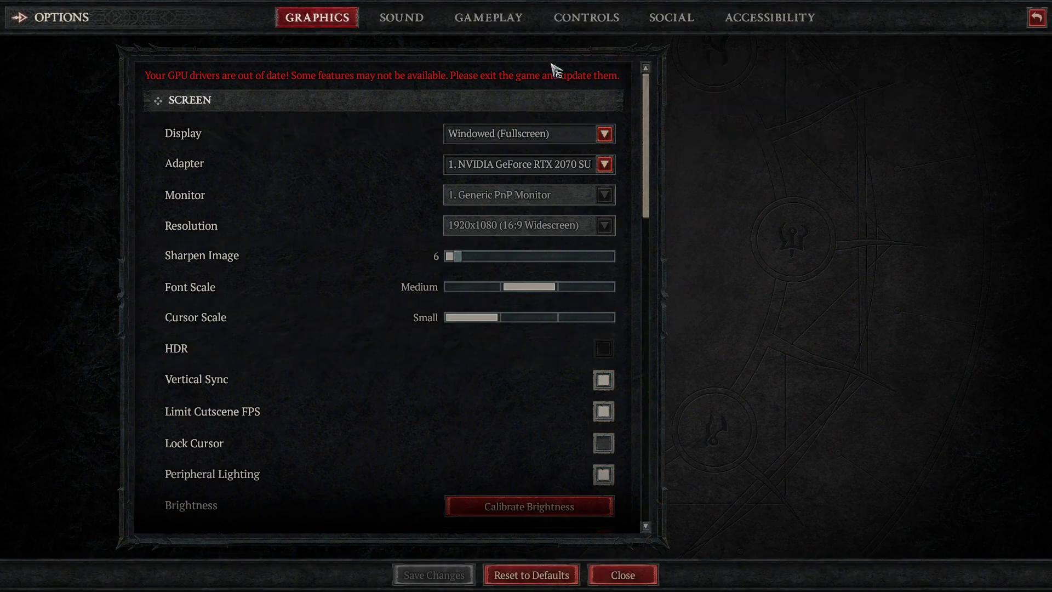
Switch to Controls and select the Force Move binding, set to CTRL + left mouse
click(585, 16)
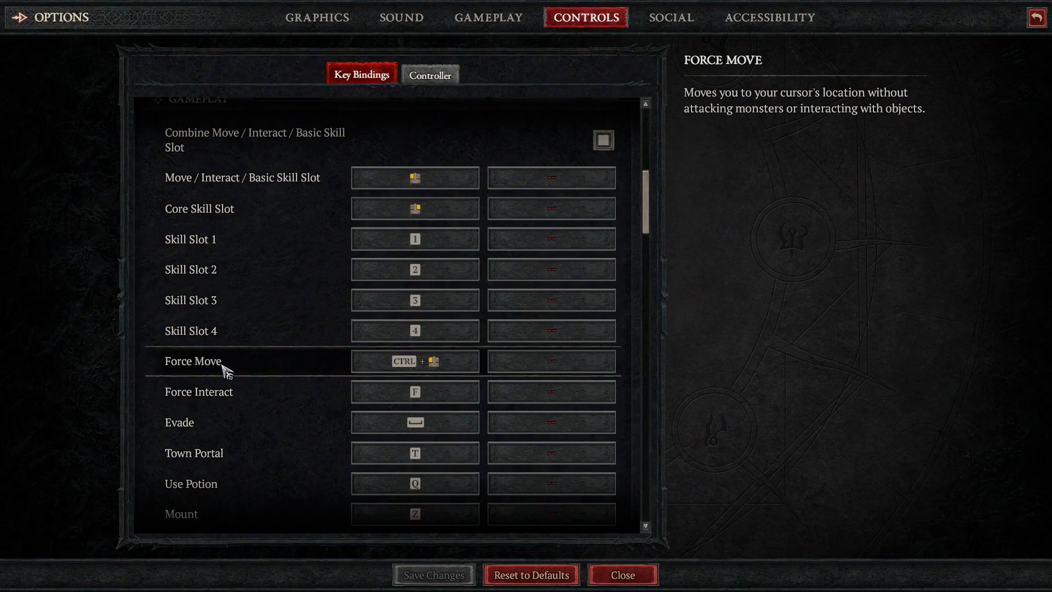
click(414, 361)
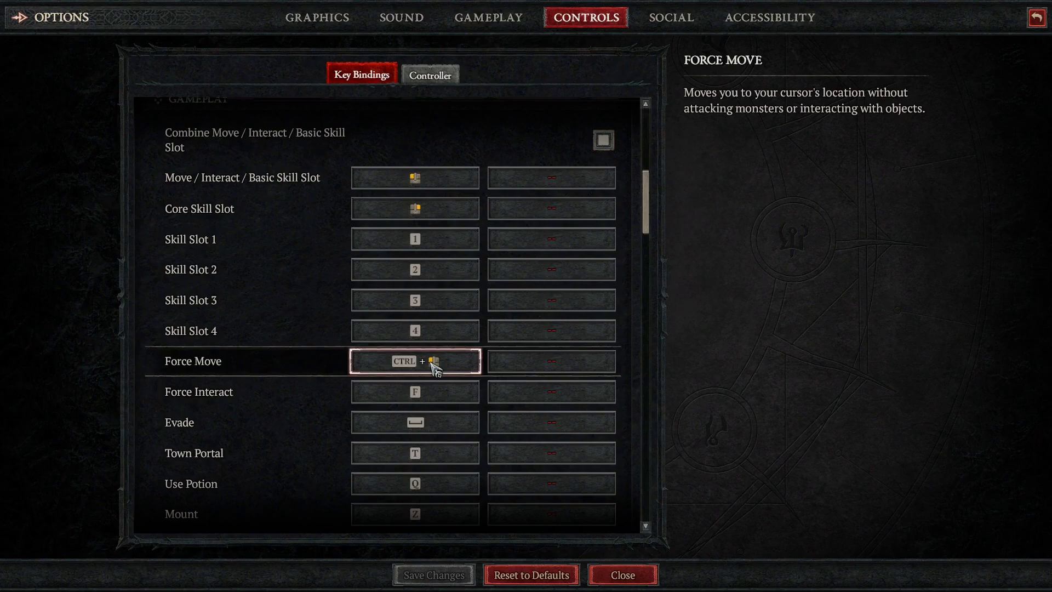
mouse_move(431, 74)
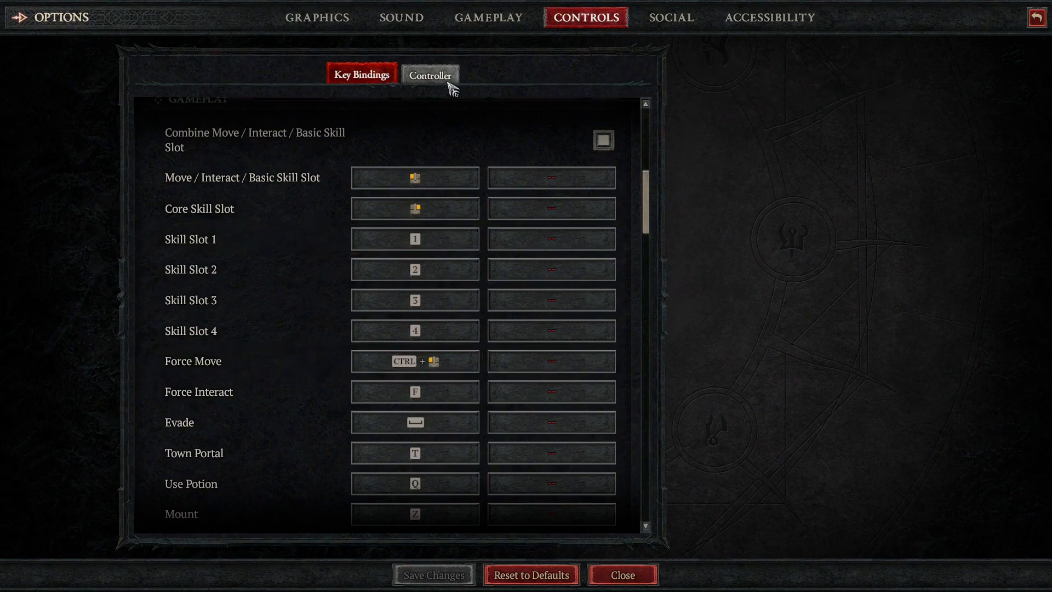
click(430, 74)
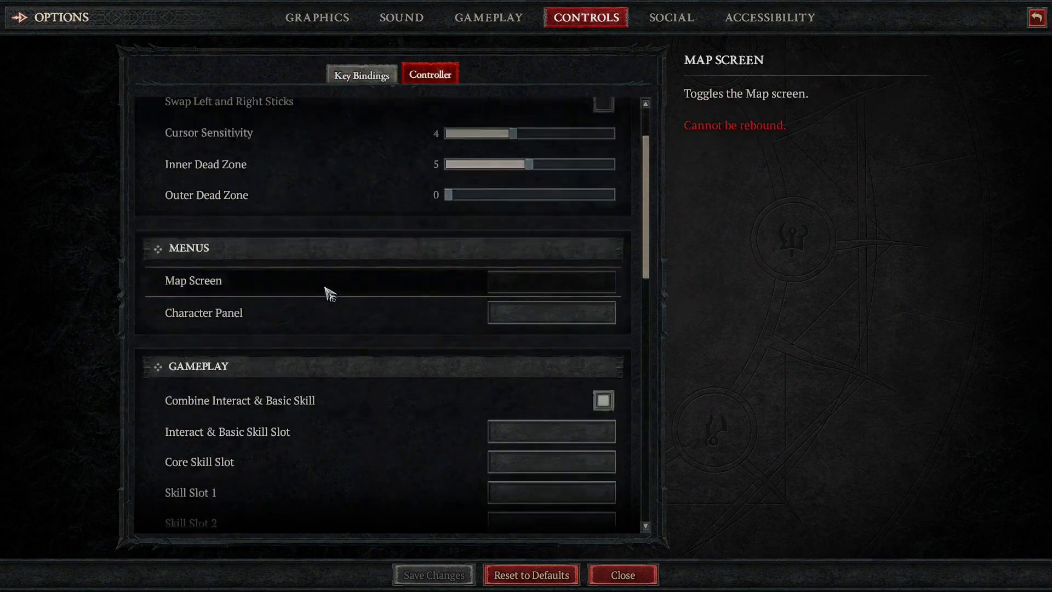
scroll(down, 3)
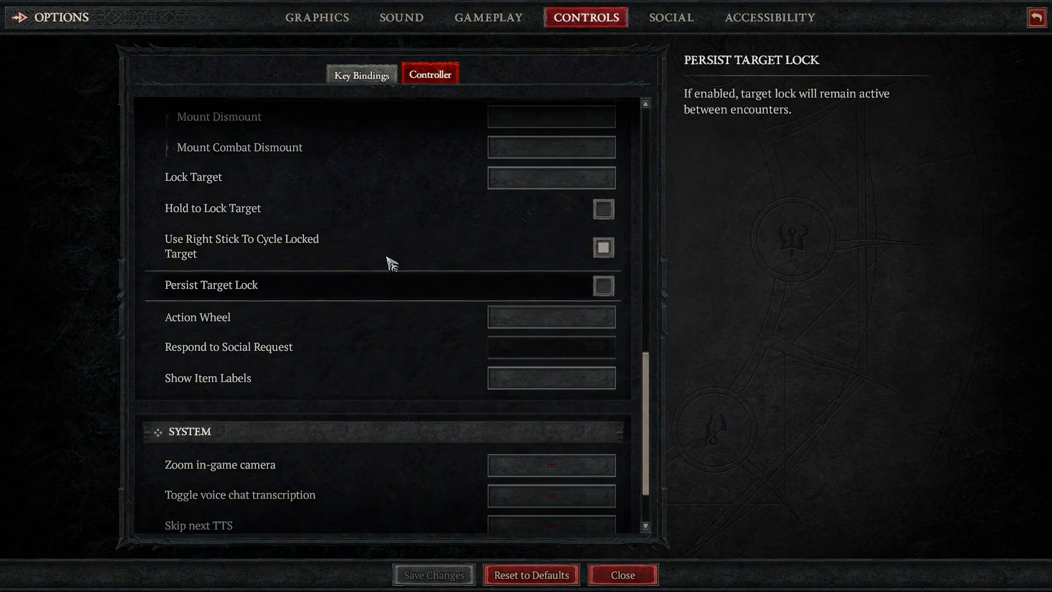
scroll(up, 3)
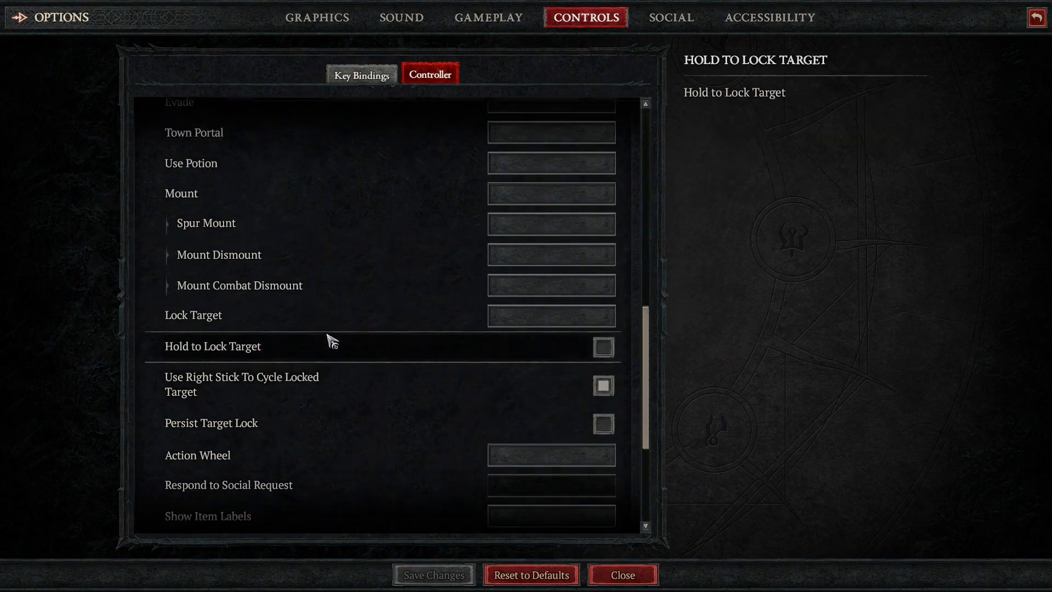
scroll(up, 3)
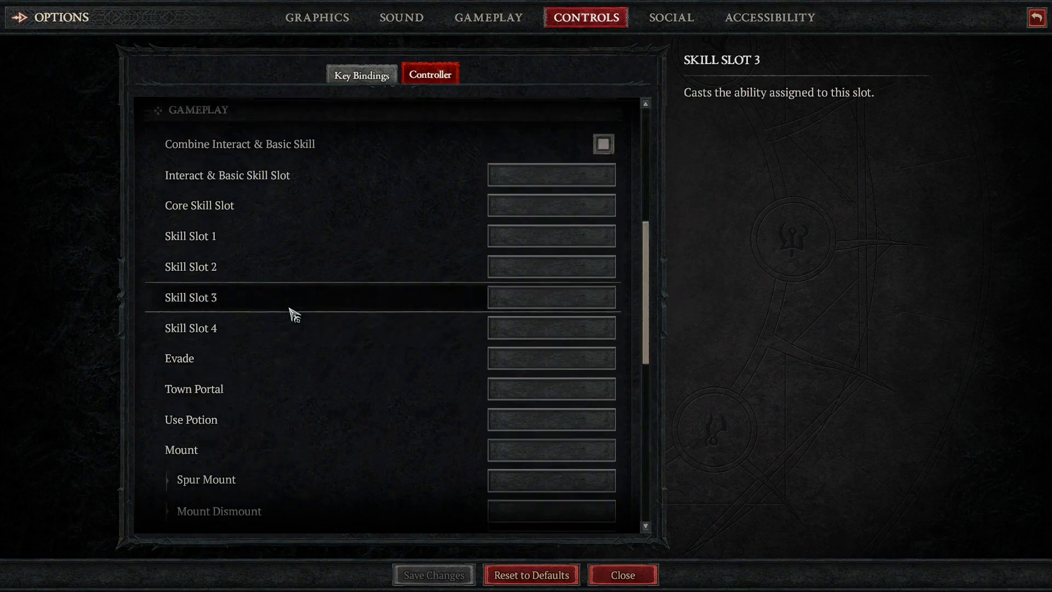
scroll(down, 3)
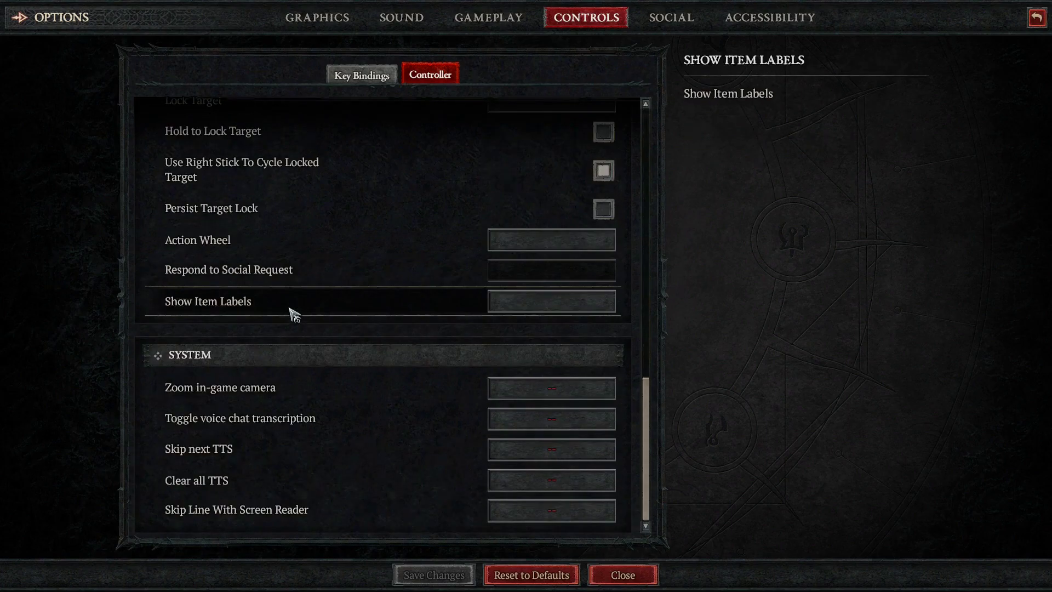
scroll(up, 3)
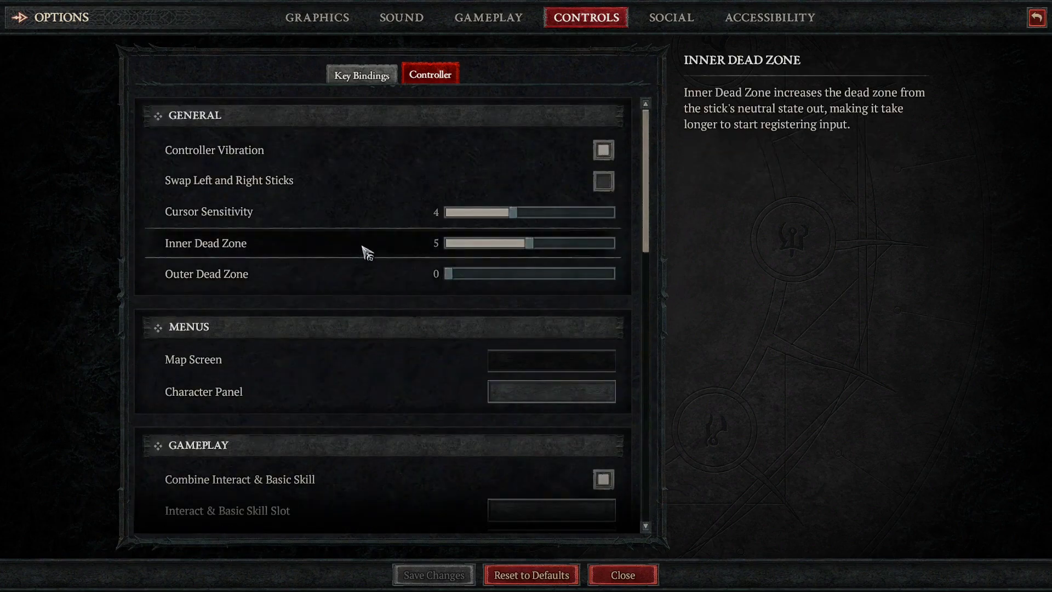
click(360, 74)
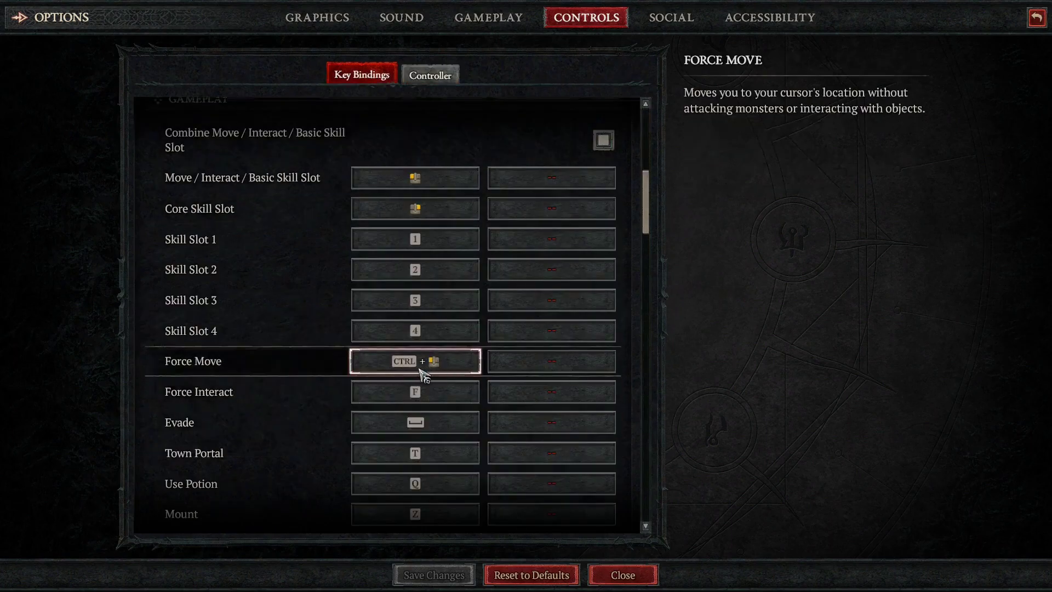
mouse_move(452, 364)
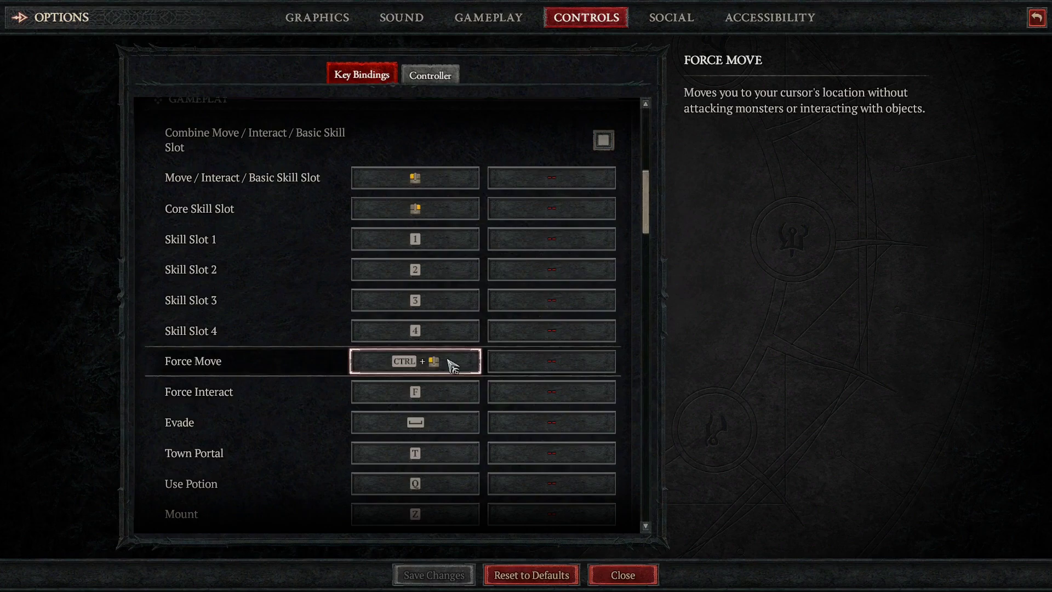
mouse_move(414, 368)
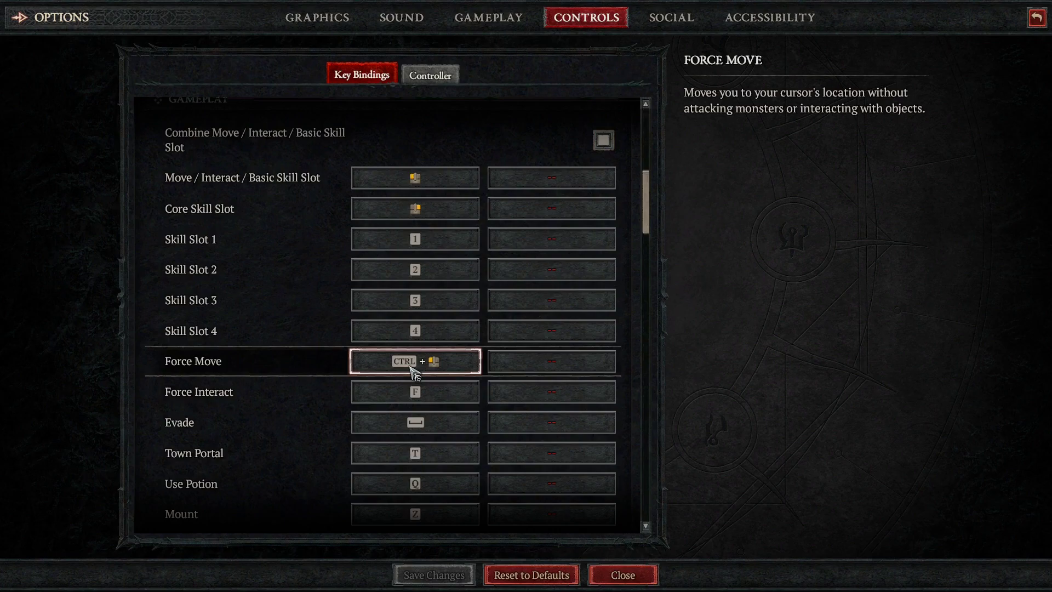
mouse_move(418, 376)
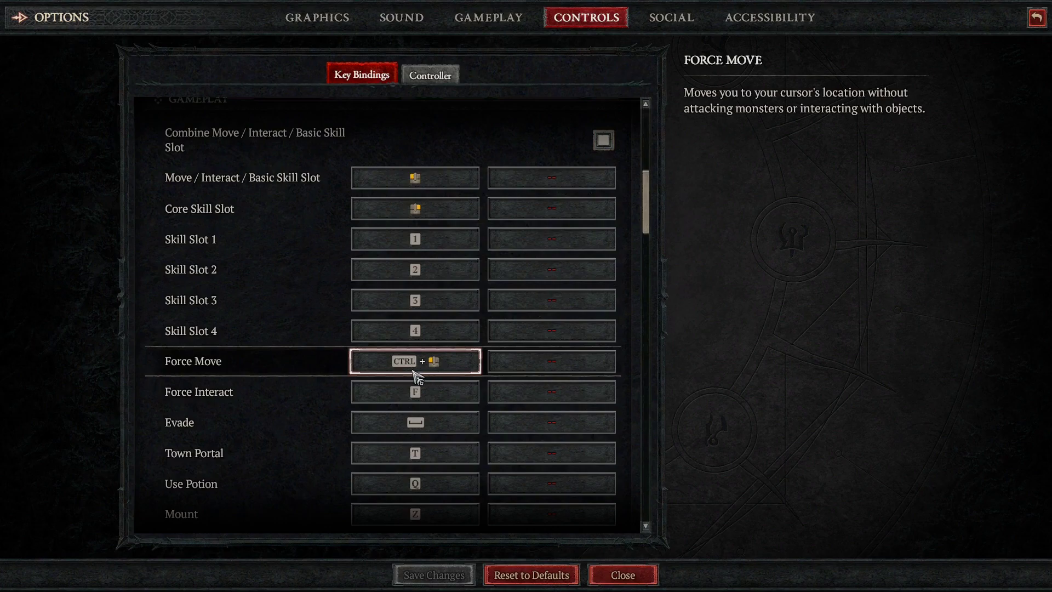
mouse_move(443, 375)
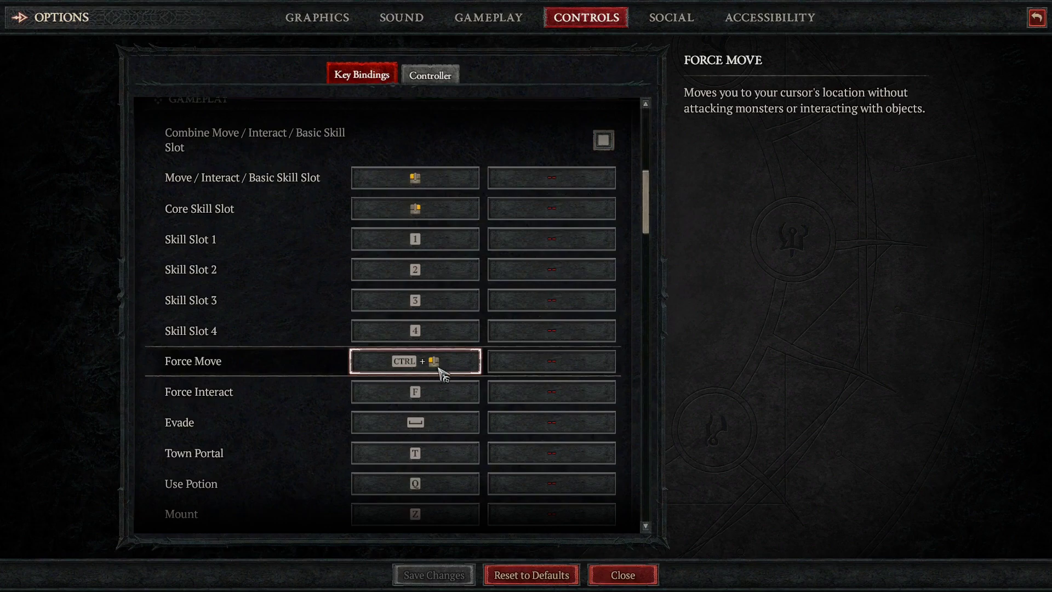